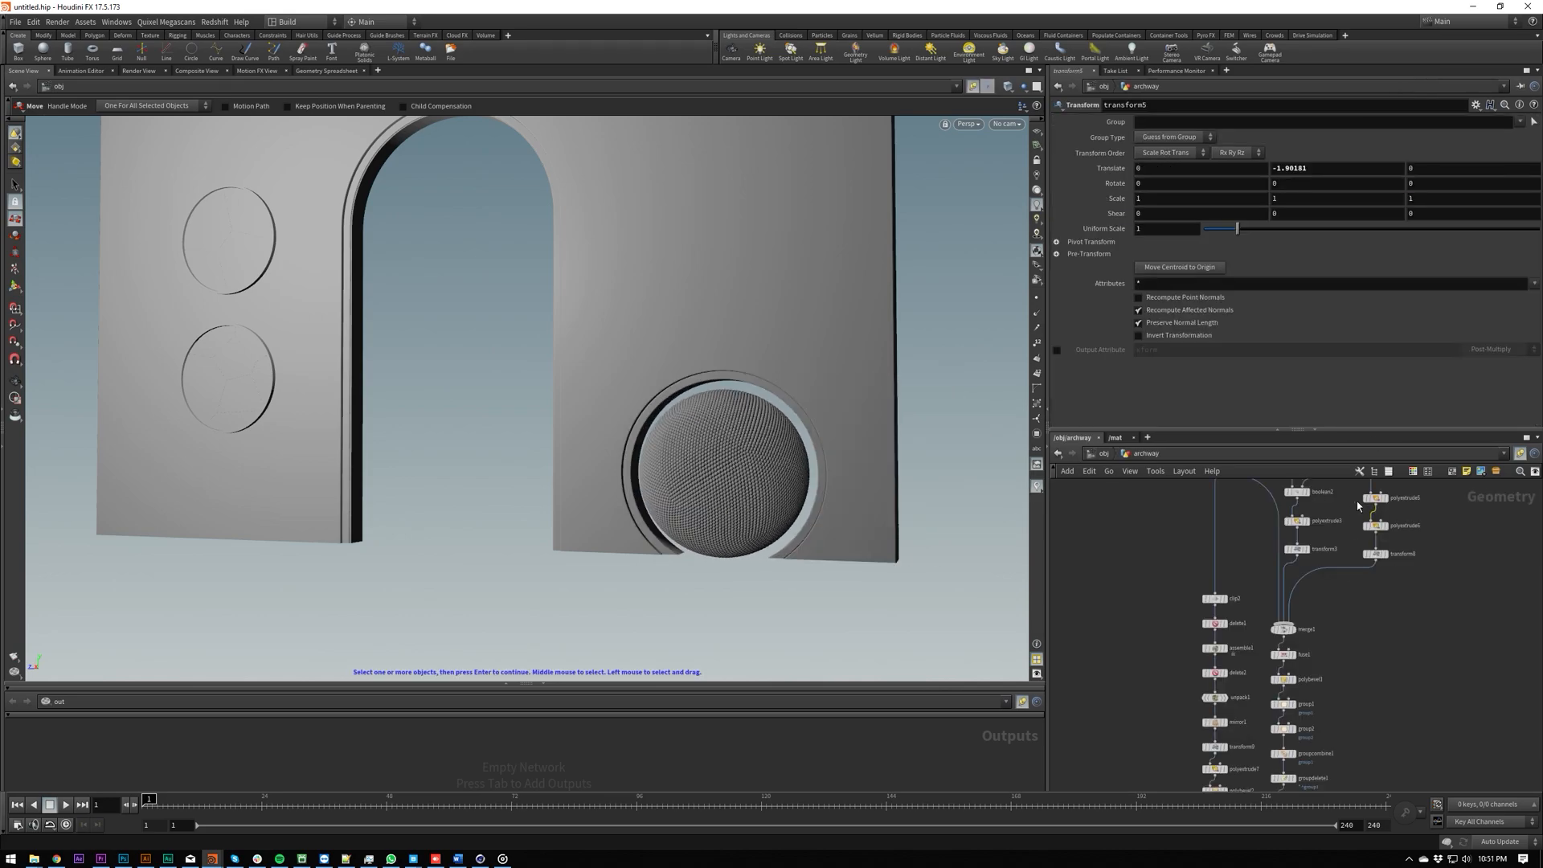
Step: Load the Liquid_R&D scene, replacing the archway with the hanging droplet geometry
{"action": "left_click", "coordinate": [1228, 620]}
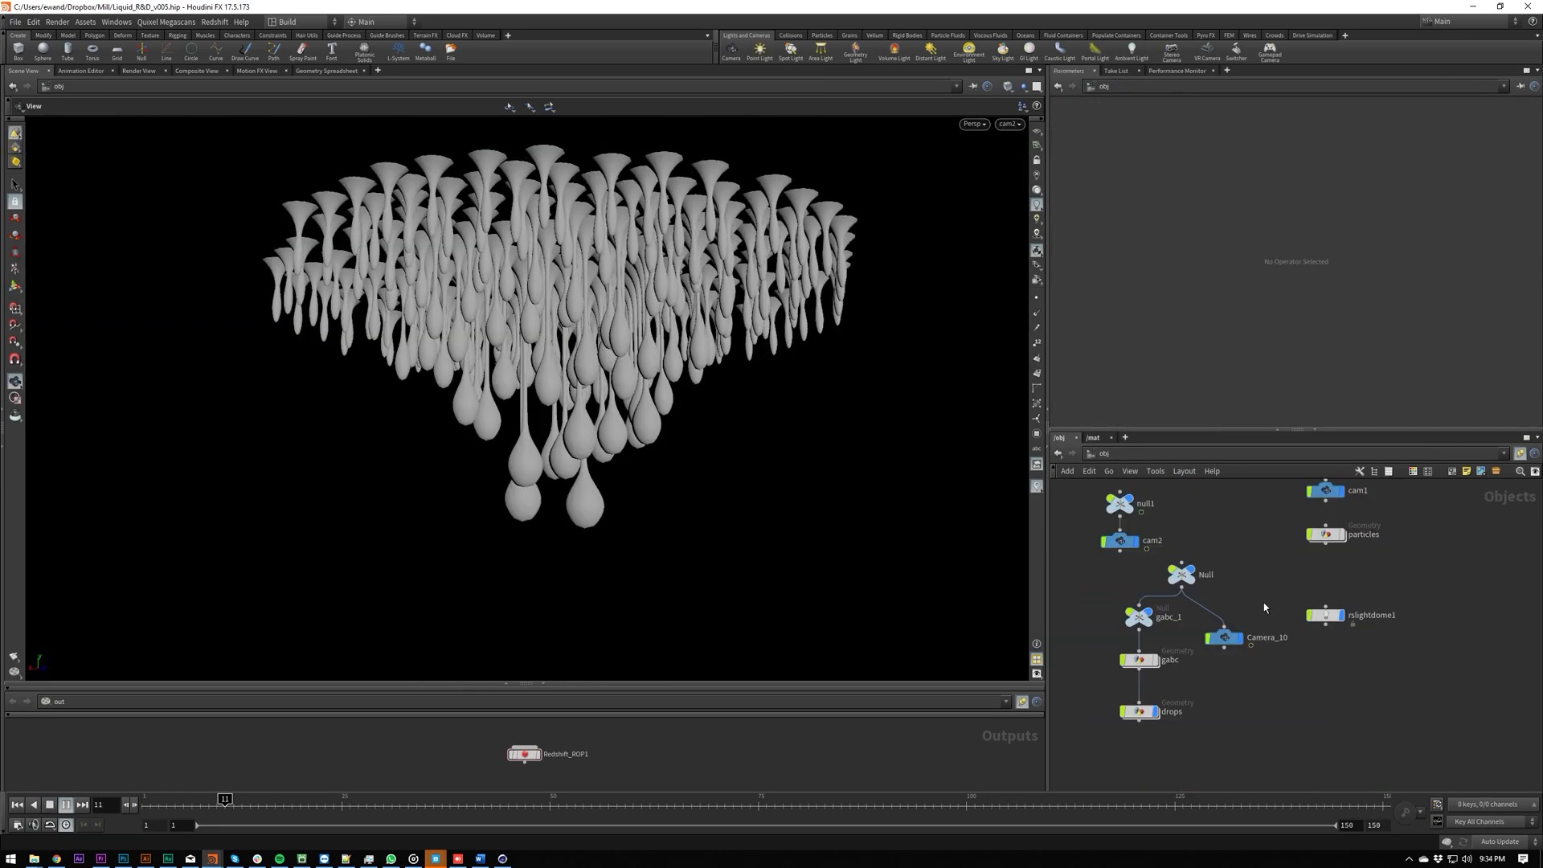
{"action": "left_click_drag", "start_coordinate": [223, 797], "coordinate": [954, 797]}
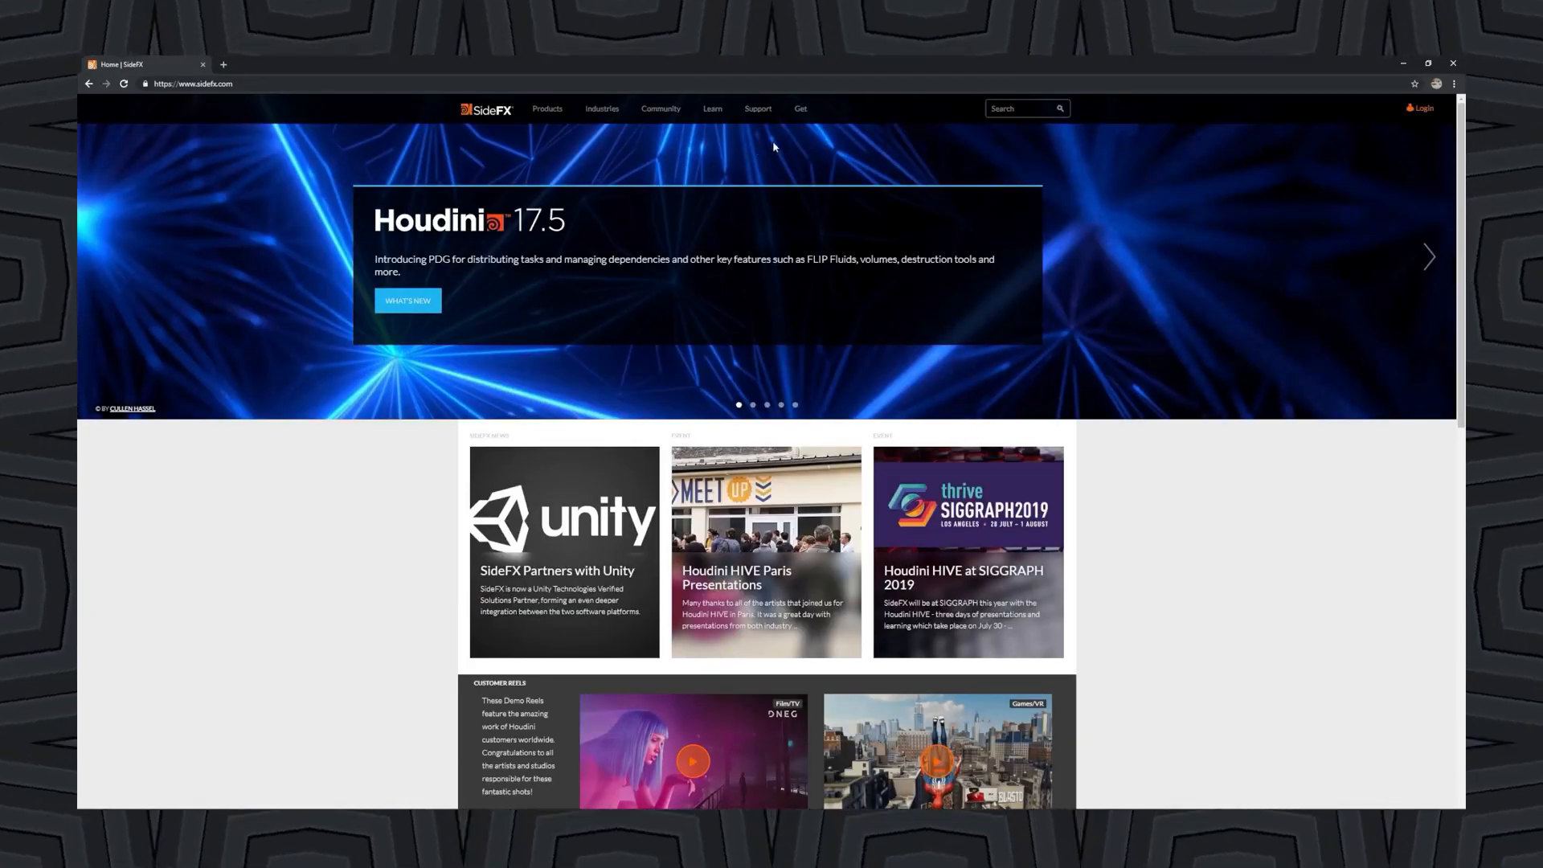
Step: Navigate from the Get menu to the SideFX Download page listing Houdini license types
{"action": "left_click", "coordinate": [801, 108]}
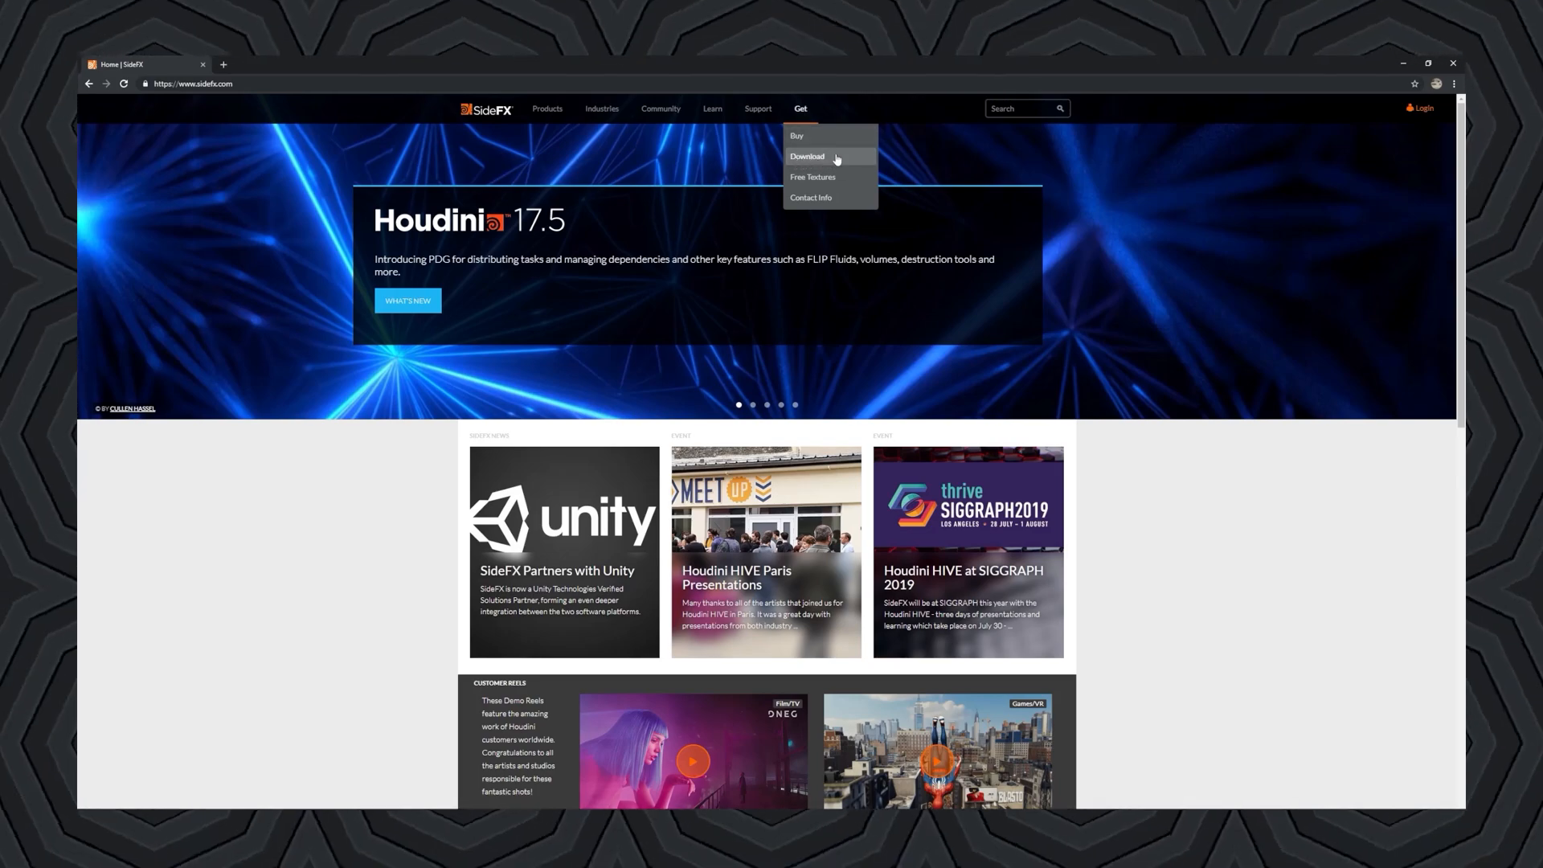
{"action": "left_click", "coordinate": [807, 156]}
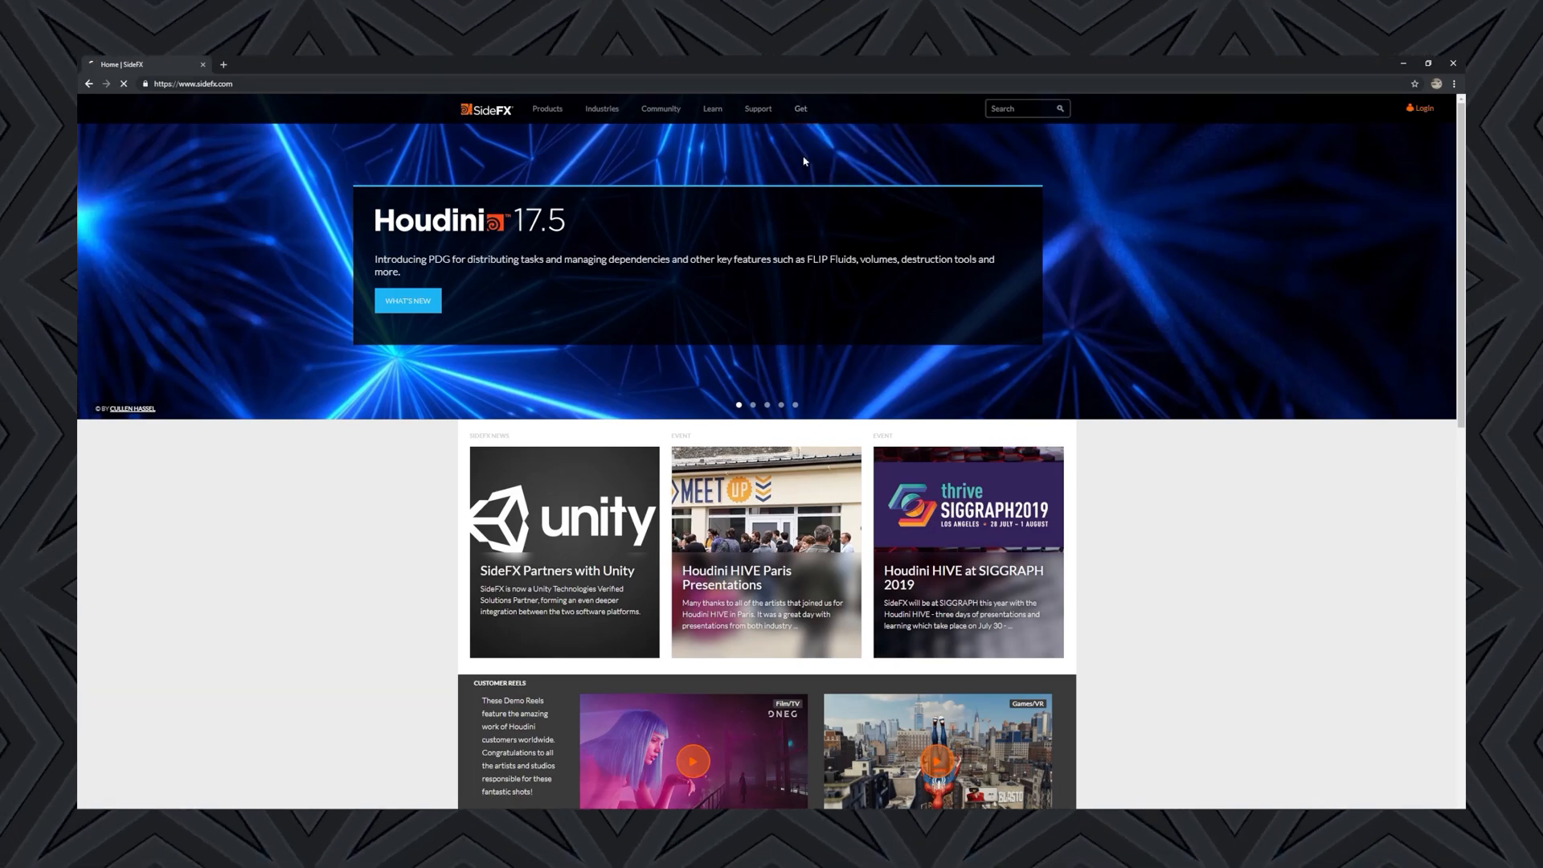
{"action": "left_click", "coordinate": [801, 110]}
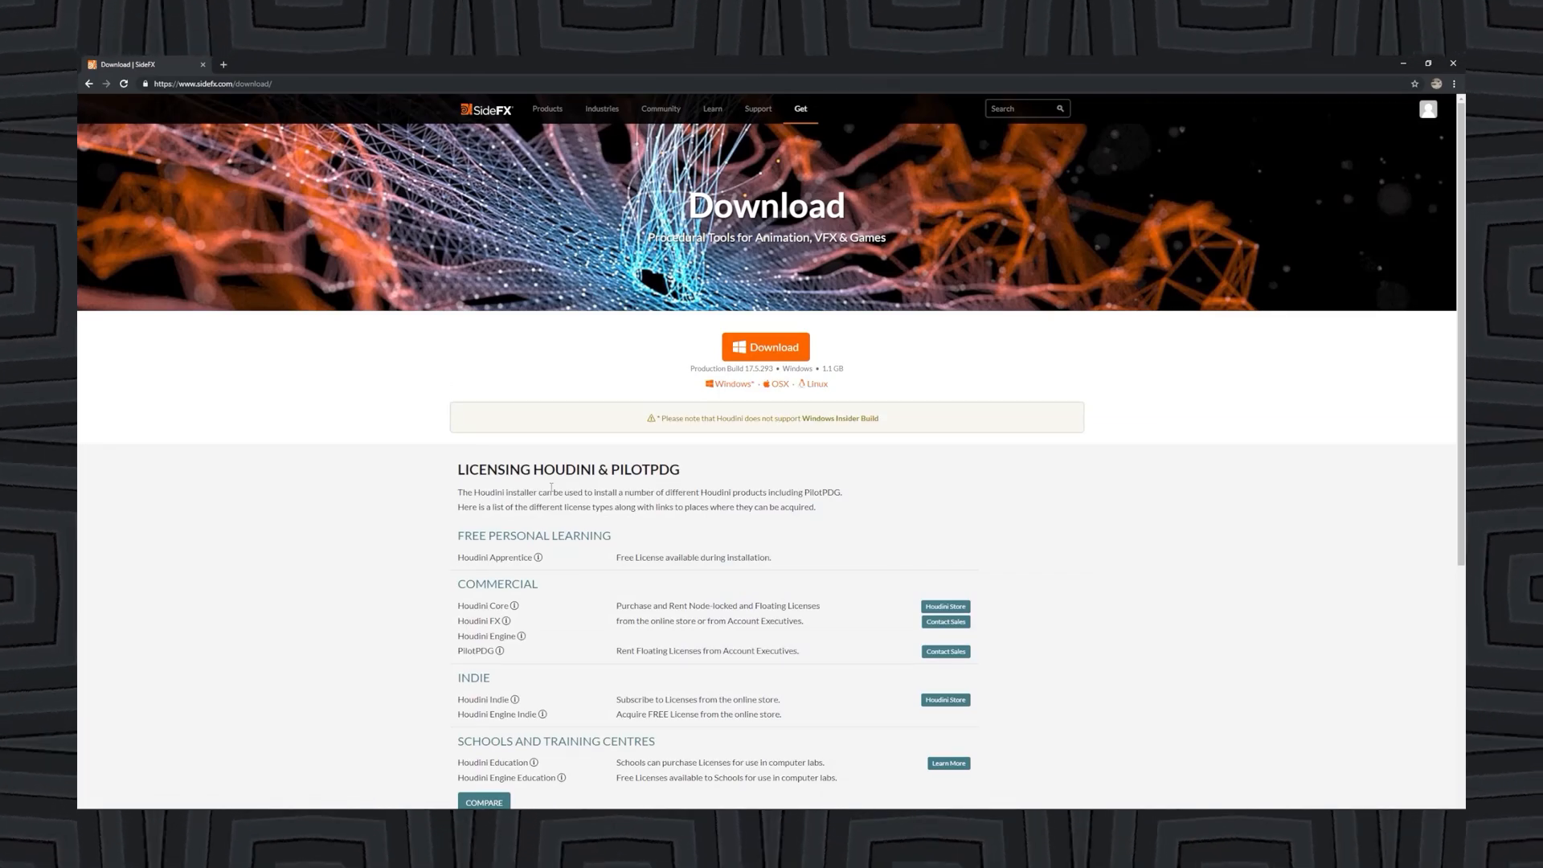